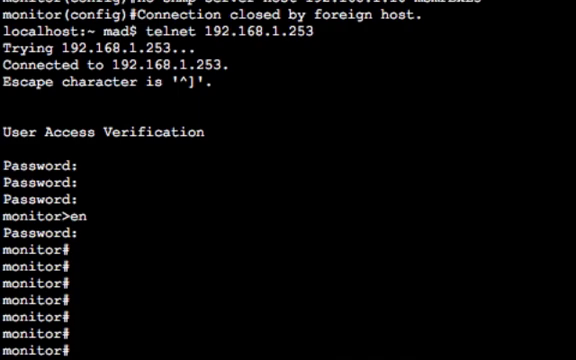
Enter global config mode and list the snmp-server and snmp-server community options.
type("conf t")
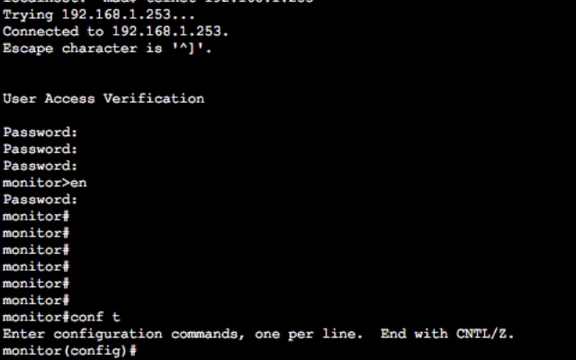
type("snmp-server")
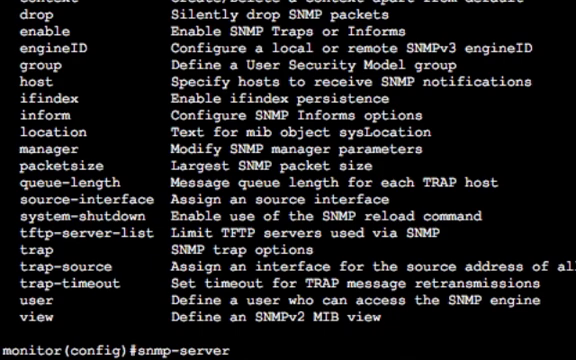
type("c")
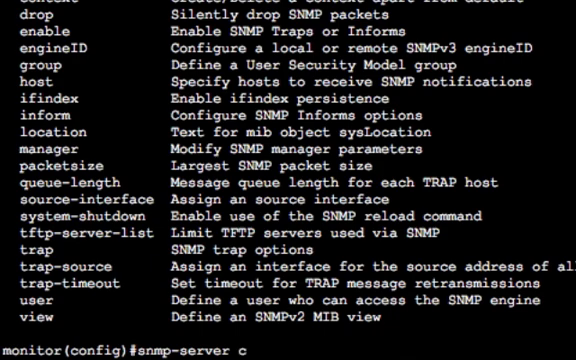
type("ommunity")
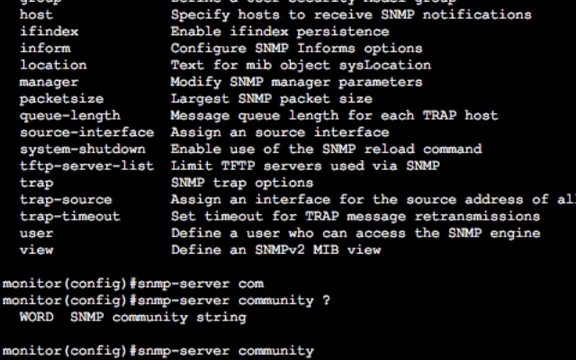
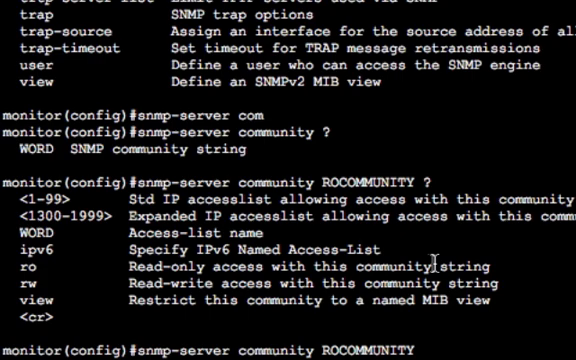
type("ro")
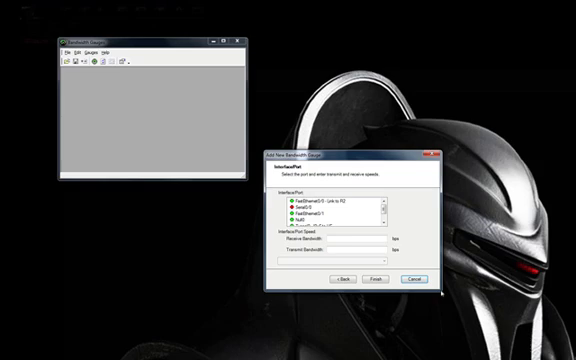
Create the gauge for FastEthernet0/0 - Link to R2 at 100 Mbps receive and transmit.
scroll("down", 3)
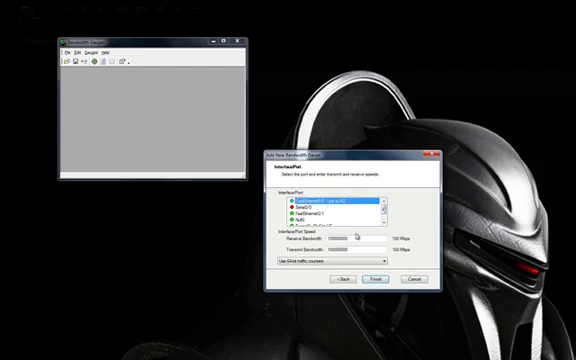
left_click(375, 278)
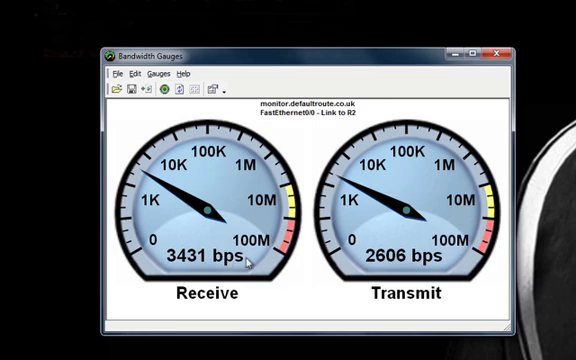
mouse_move(348, 263)
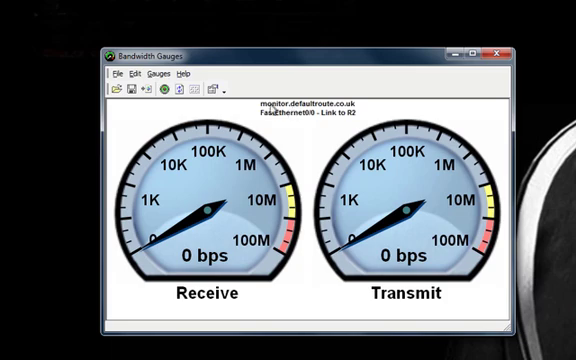
mouse_move(296, 110)
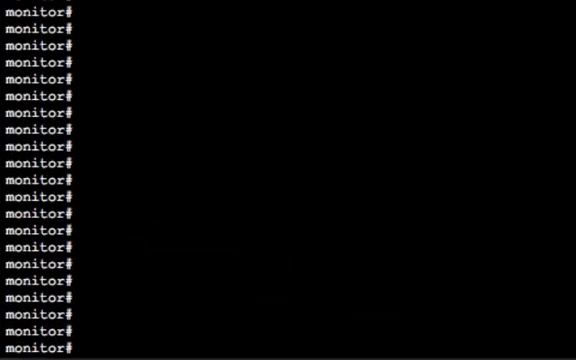
Ping 192.168.1.254 with 1000 repeats at size 1500 from the router.
type("ping 192.168")
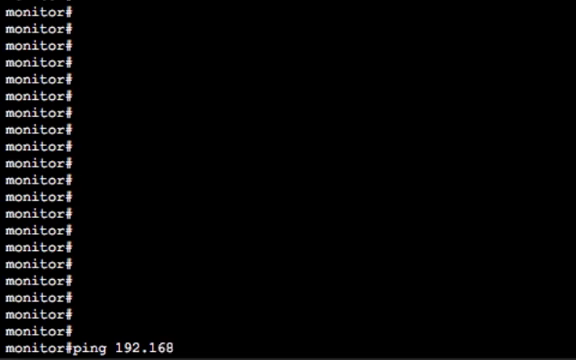
type(".1.254 repeat 1")
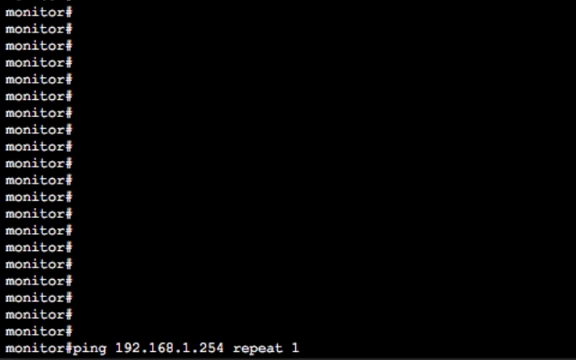
type("000")
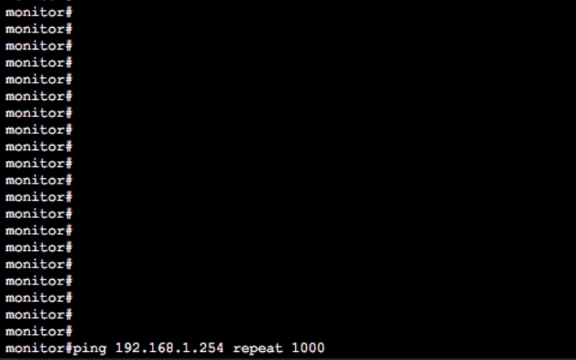
type("size 1500")
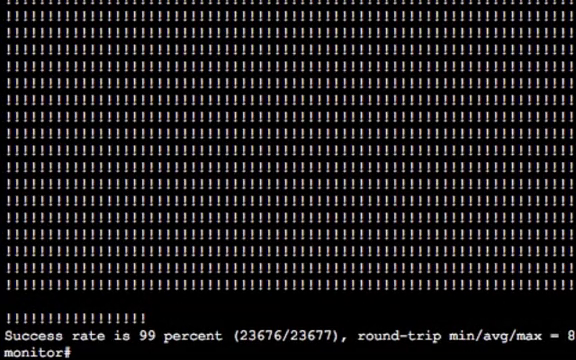
key("enter")
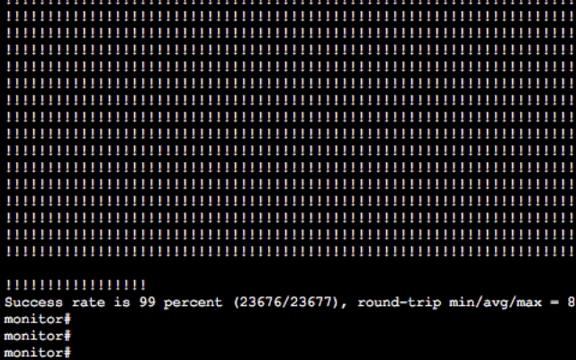
type("conf t")
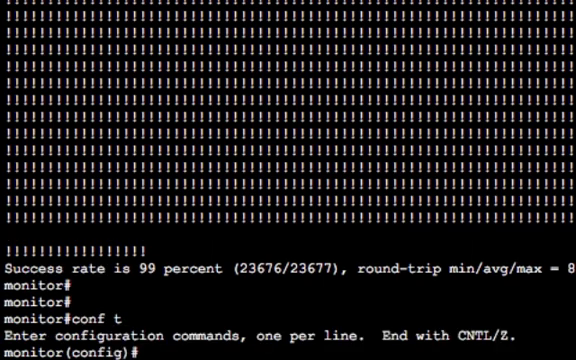
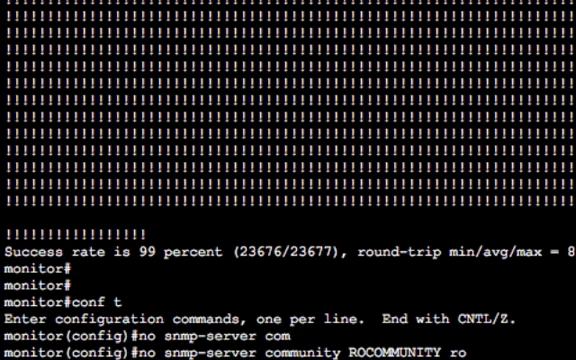
key("Return")
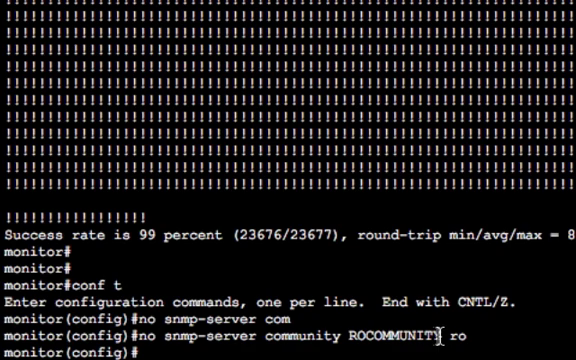
type("snmp -")
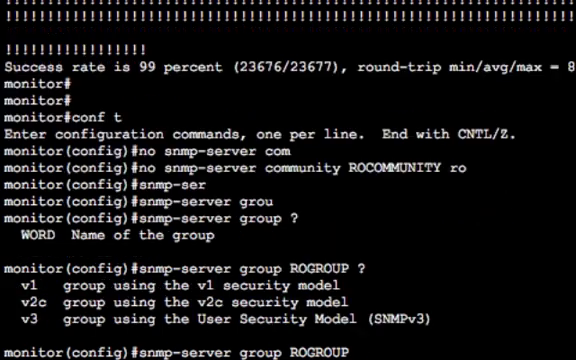
Create the SNMP group ROGROUP as v2c with read view ROVIEW.
type("v2c")
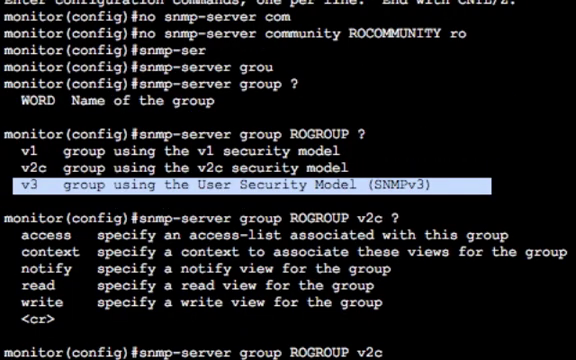
type("read")
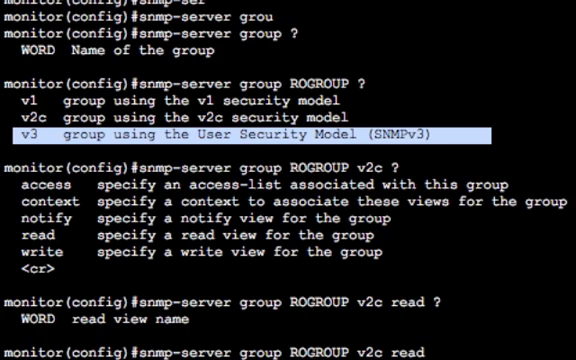
type("ROVIEW")
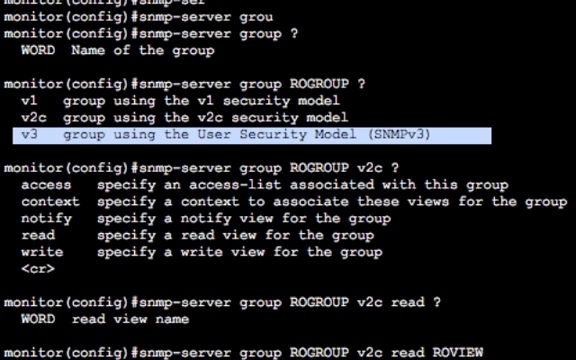
scroll("down", 3)
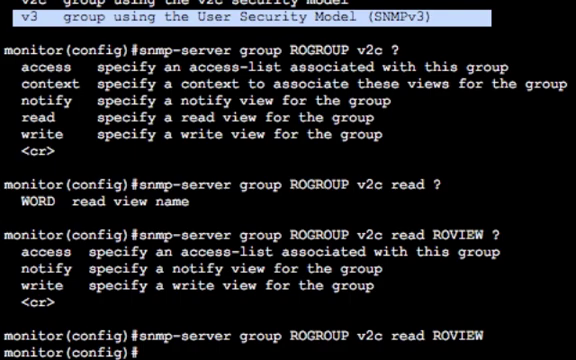
Add SNMP user ROUSER to group ROGROUP using v2c.
type("snmp-server")
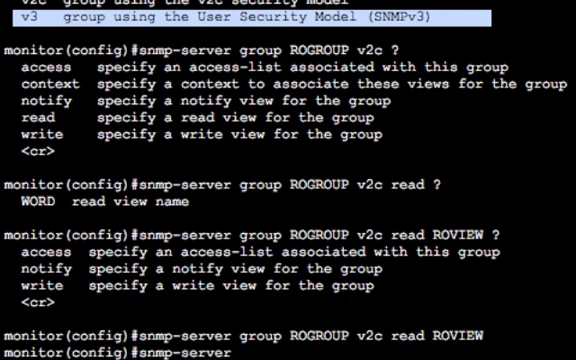
type("user")
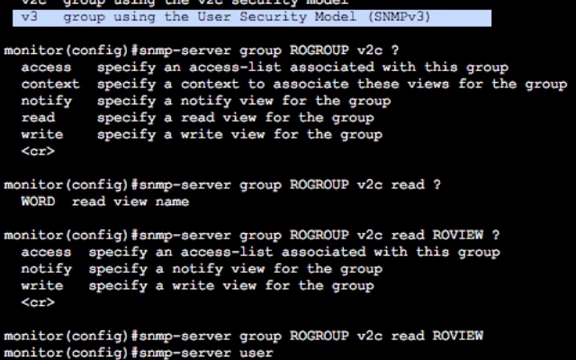
type("ROUSER")
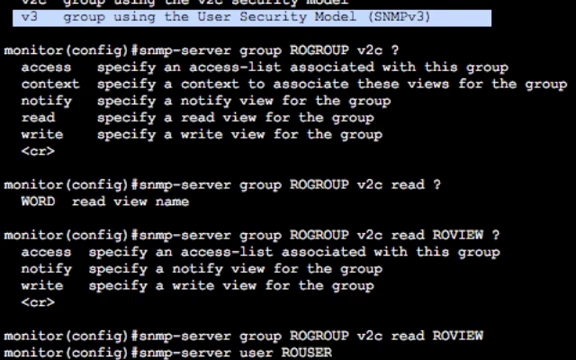
type("gr")
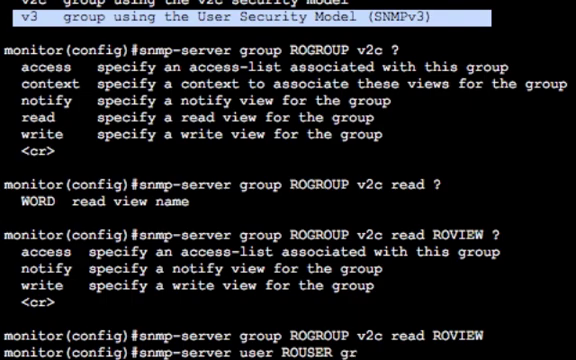
type("oup")
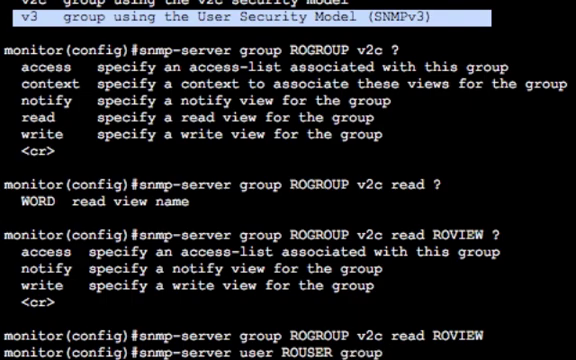
type("ROGROUP ?")
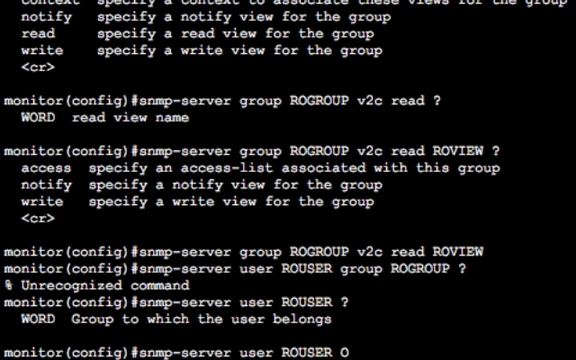
type("ROGROUP")
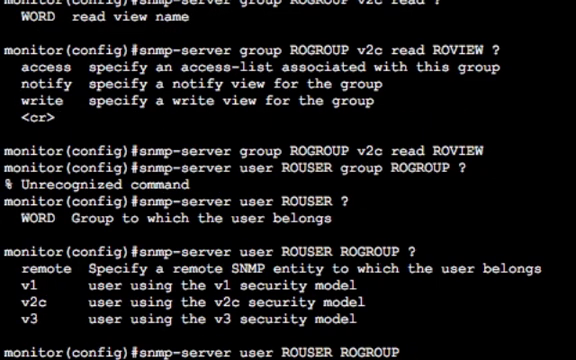
type("v2c")
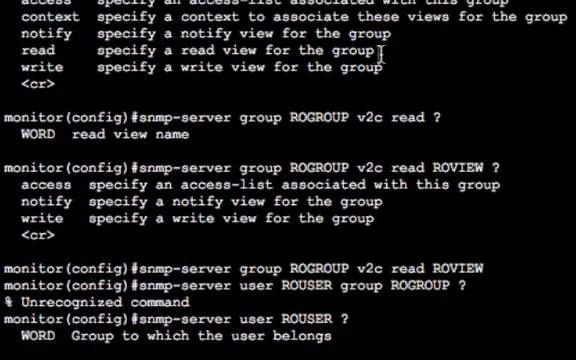
scroll("down", 3)
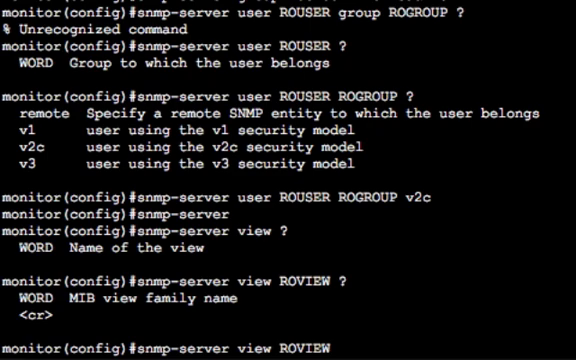
Add the mib-2 and cisco MIB families as included in view ROVIEW.
type("mib-2")
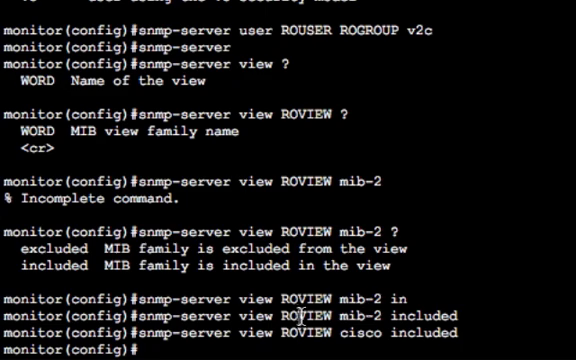
mouse_move(388, 321)
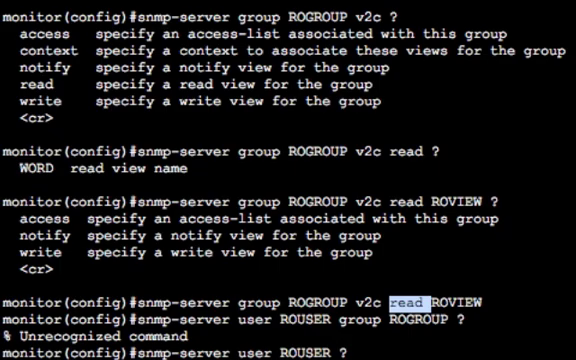
scroll("down", 3)
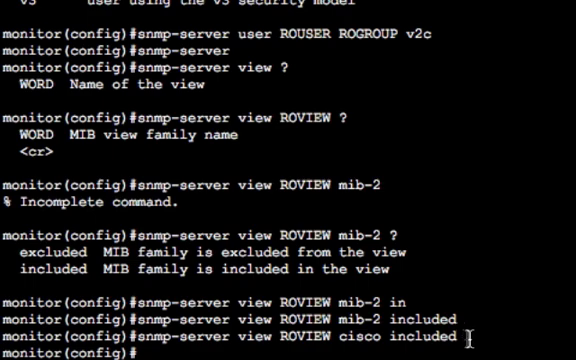
mouse_move(468, 298)
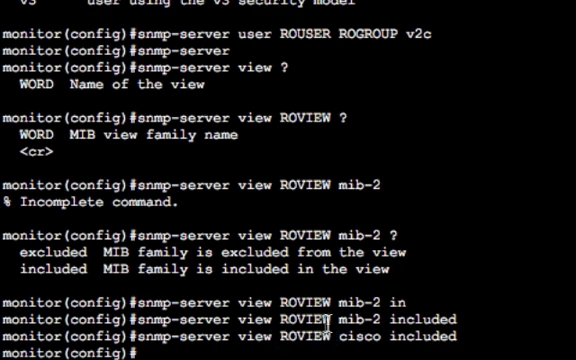
double_click(296, 325)
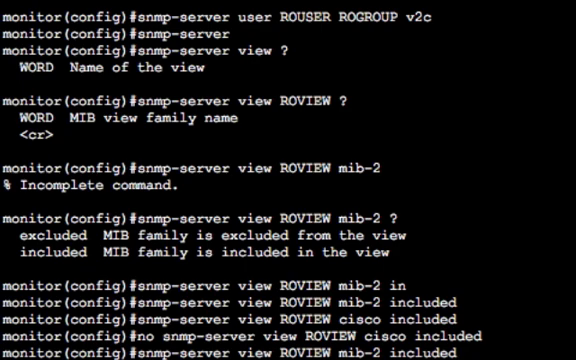
Run 'no snmp-server user ROUSER ROGROUP v2c' to delete the user.
scroll("down", 3)
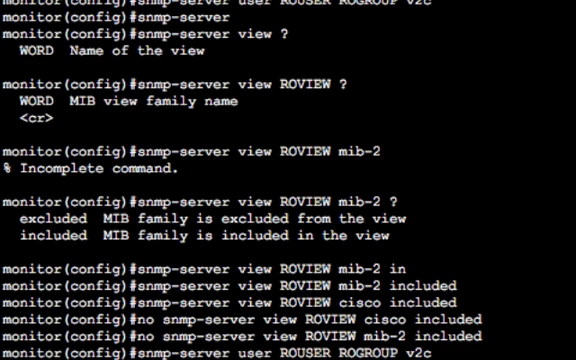
type("no snmp-server user ROUSER ROGROUP v2c")
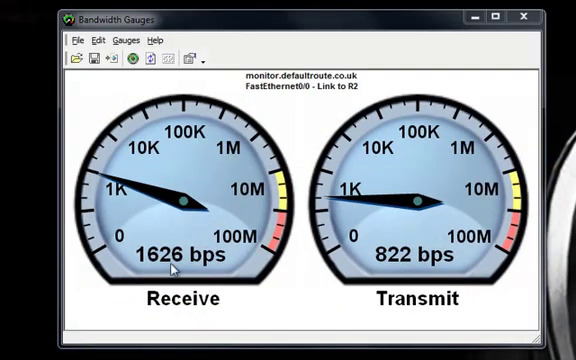
mouse_move(172, 267)
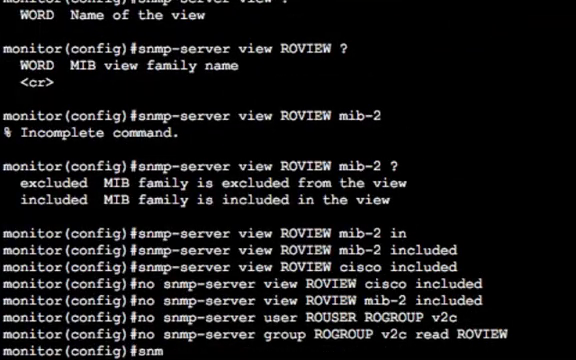
type("-server community")
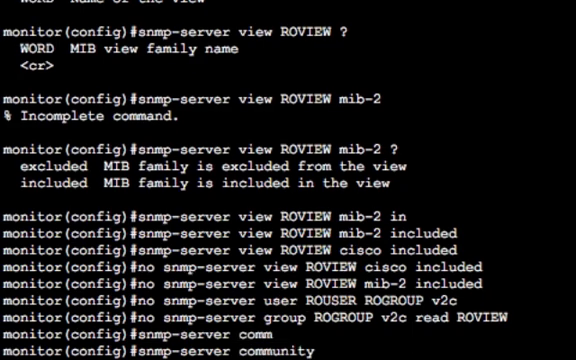
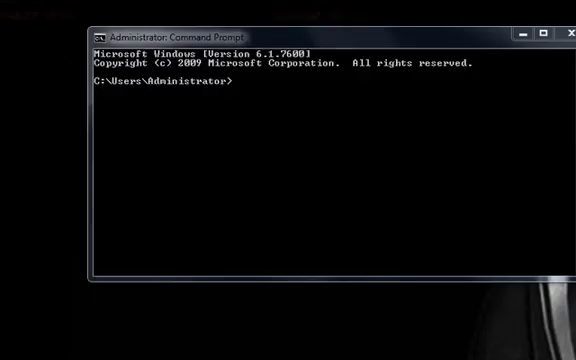
Run 'ipconfig /all' and scroll through the adapter details.
type("ipconfig")
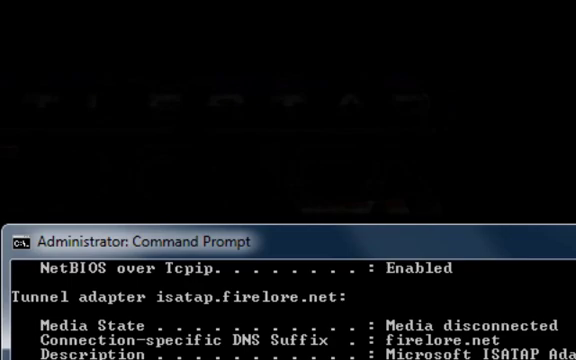
scroll("down", 3)
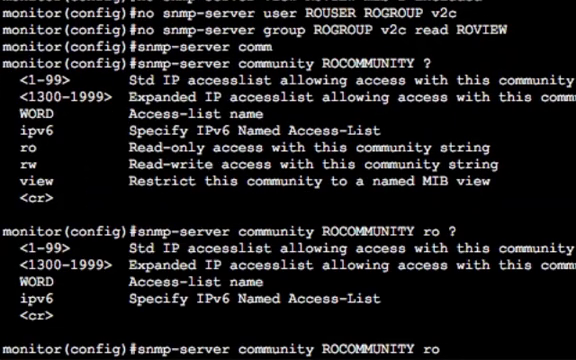
type("1")
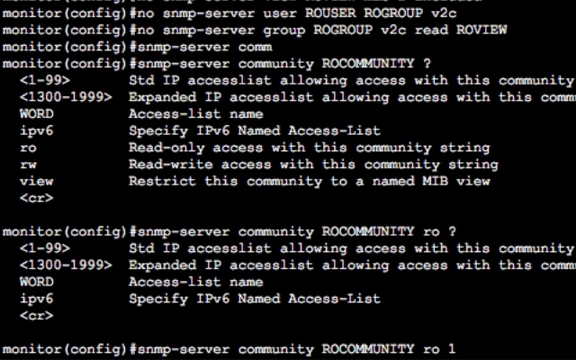
type("i")
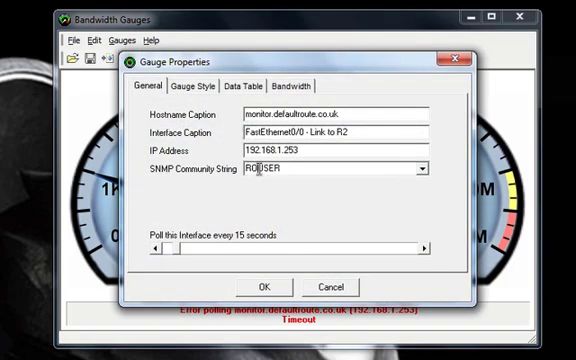
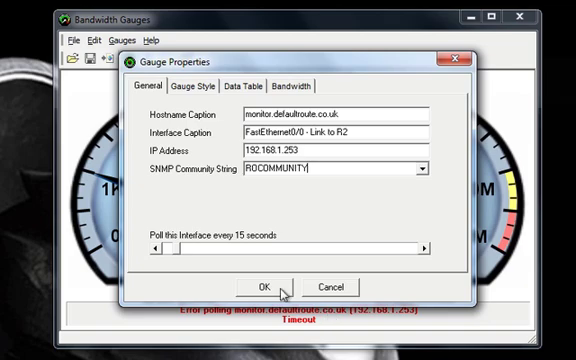
left_click(267, 284)
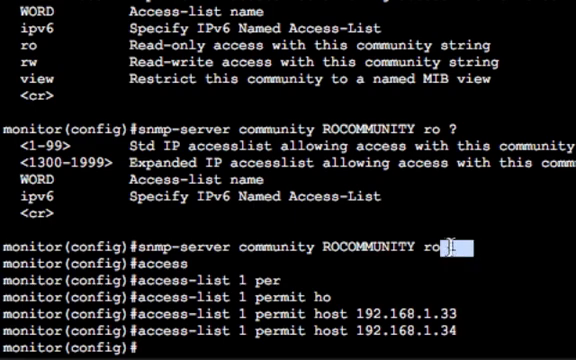
type("1")
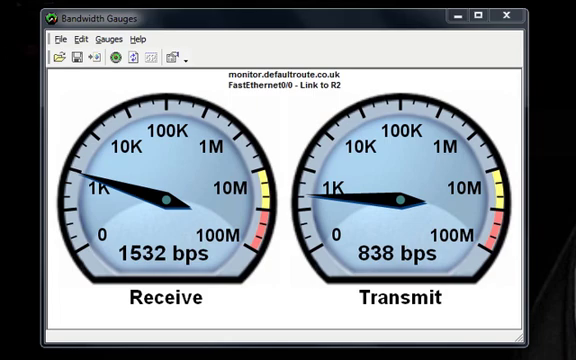
mouse_move(275, 335)
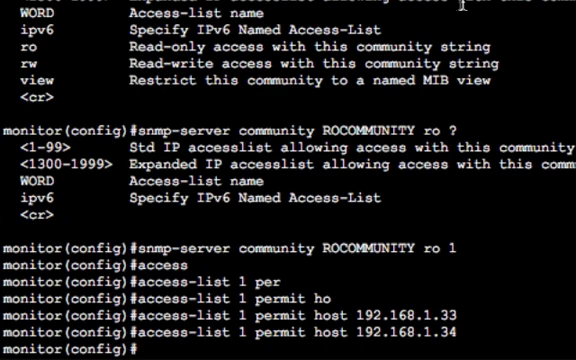
Enter 'snmp-server group ROGROUP v2c read ROVIEW access 1' in global config.
type("no s")
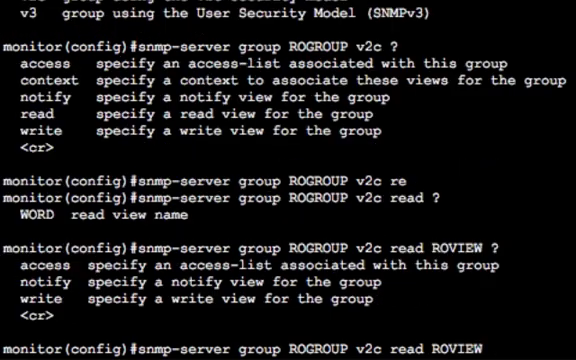
type("access 1")
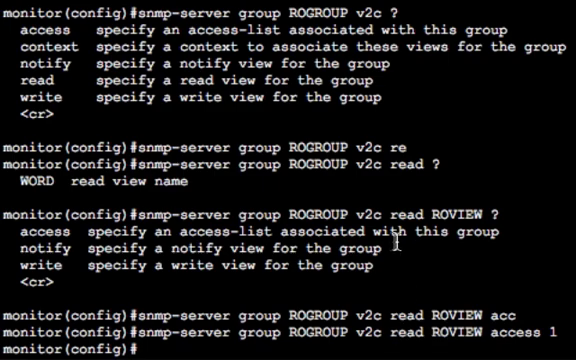
type("snmp-server user ROUSE")
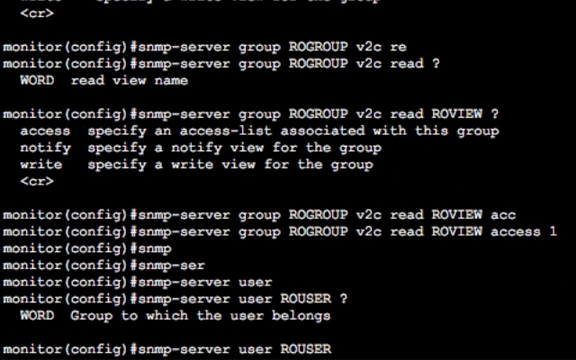
Enter 'snmp-server user ROUSER ROGROUP v2c' to make ROUSER a v2c member.
type("ROGROUP v2c")
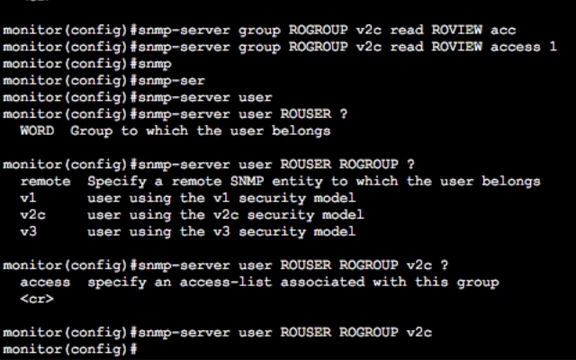
type("snmp-server view")
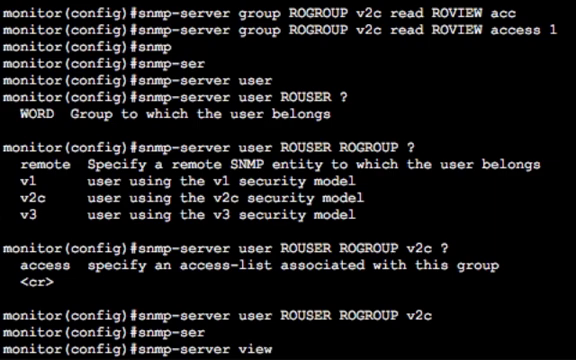
Enter 'snmp-server view ROVIEW mib-2 included' on the router.
type("ROVIEW")
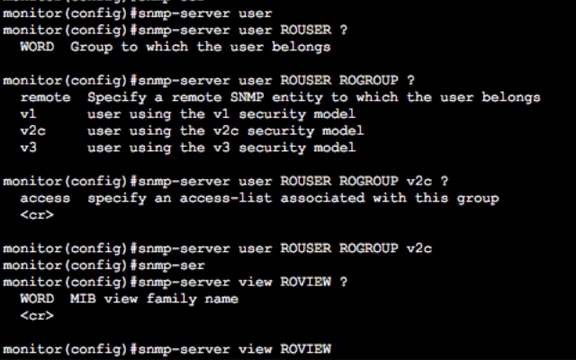
type("mib-2")
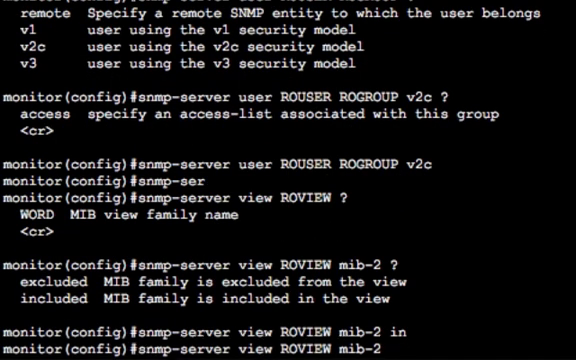
type("cisco")
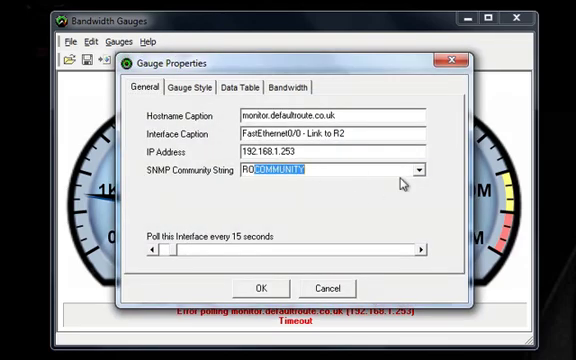
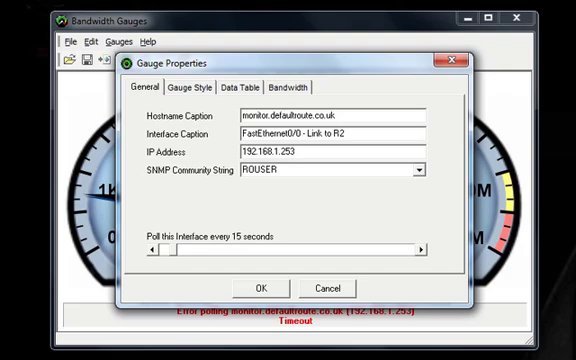
left_click(264, 287)
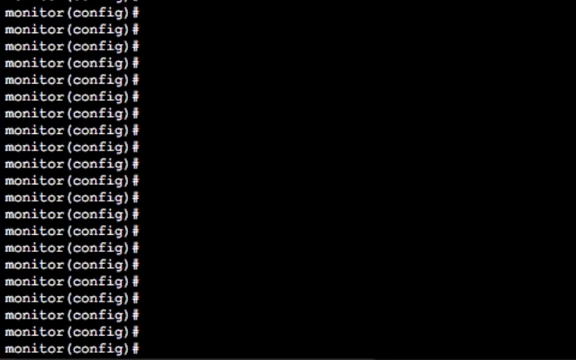
Set the router chassis-id to 12345-001 and location to ServerroomA, Building 3, London.
type("snmp-ser")
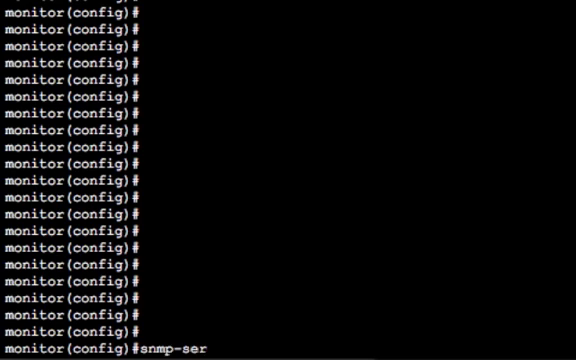
type("ver chassis-id")
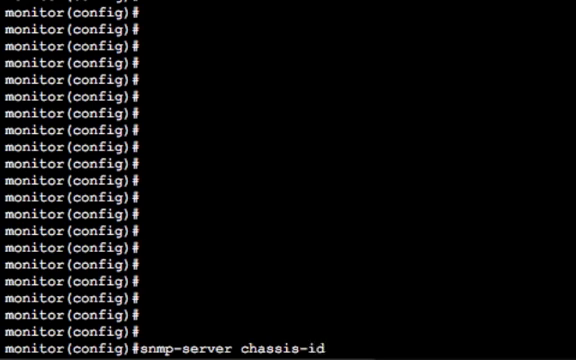
type("12345-")
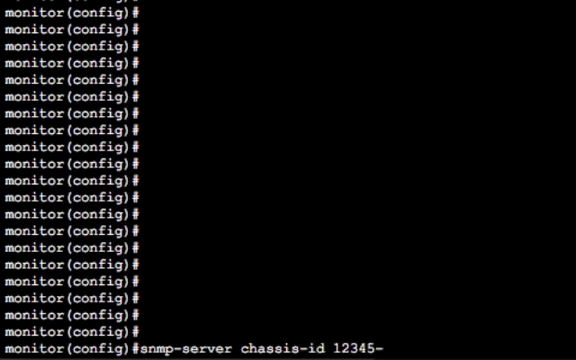
type("001")
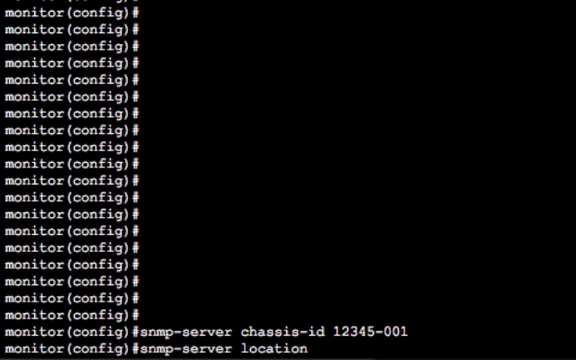
type("Serverr")
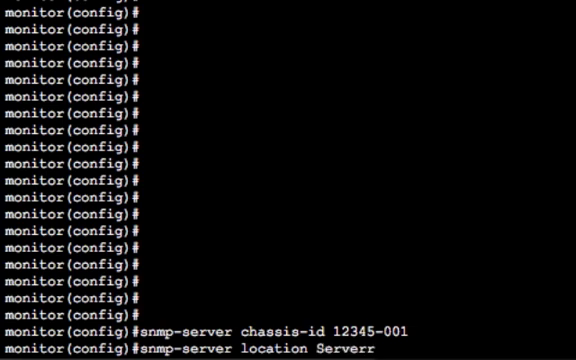
type("oomA, Building 3, London")
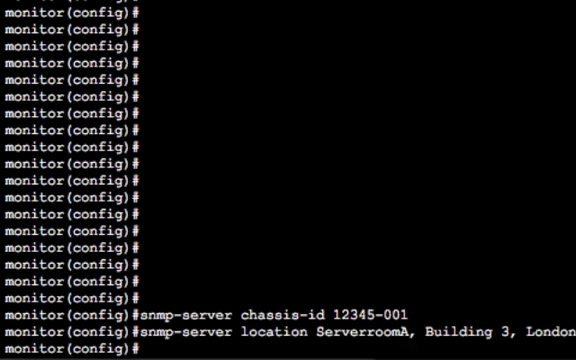
Start the snmp-server contact line 'Network TeamB, Building ...'.
type("snmp-server")
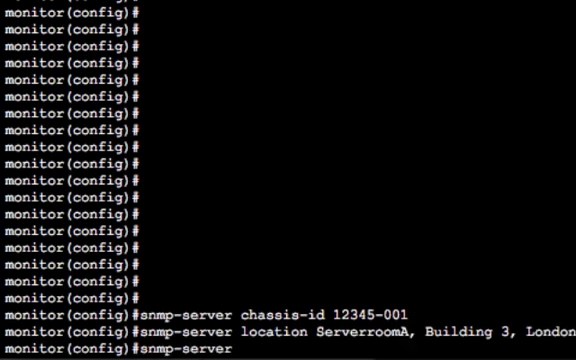
type("contact Network")
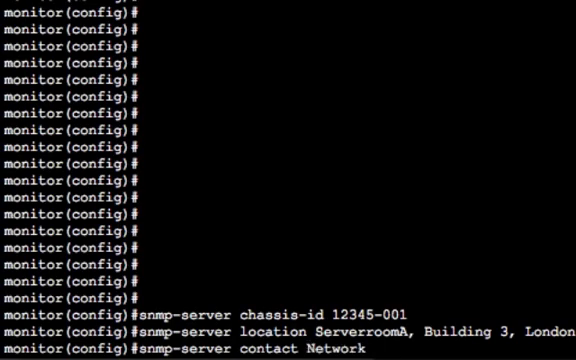
type("TeamB")
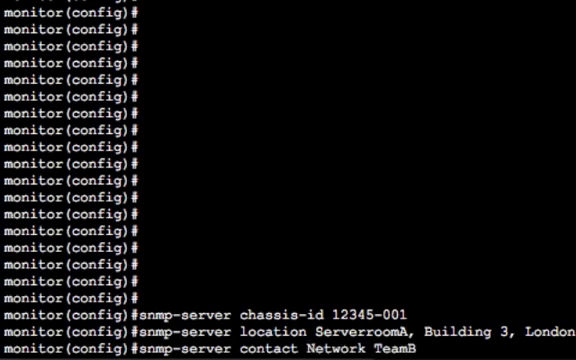
type(",")
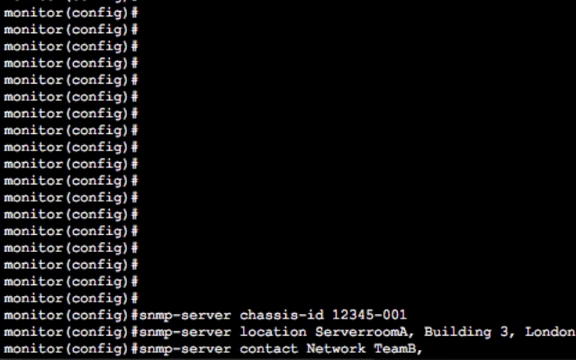
type("Building")
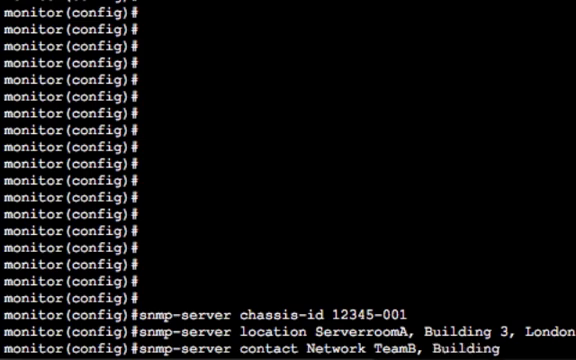